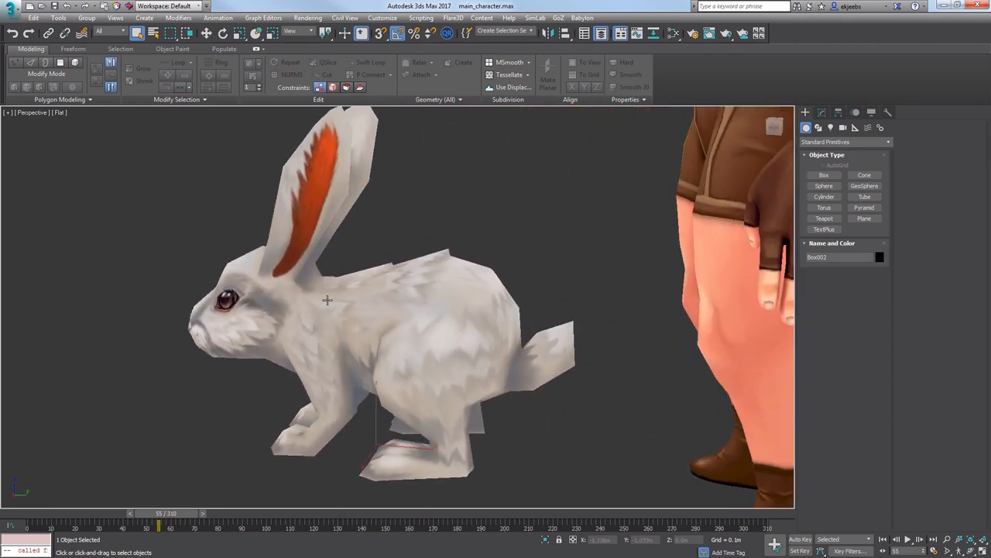
Zoom out from the rabbit close-up to frame the zombie, two skeletons, girl and rabbit.
{"action": "scroll", "scroll_direction": "down", "scroll_amount": 3}
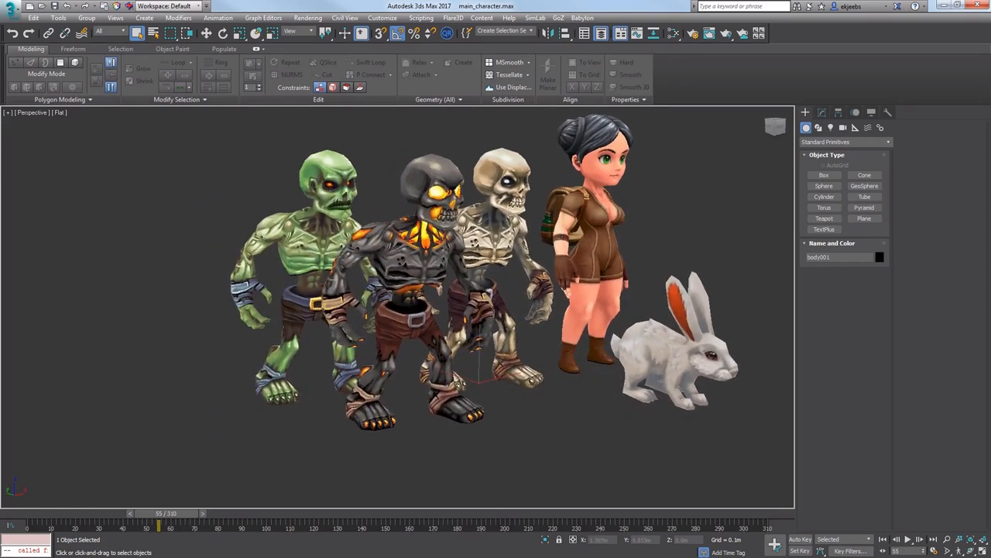
{"action": "scroll", "scroll_direction": "up", "scroll_amount": 3}
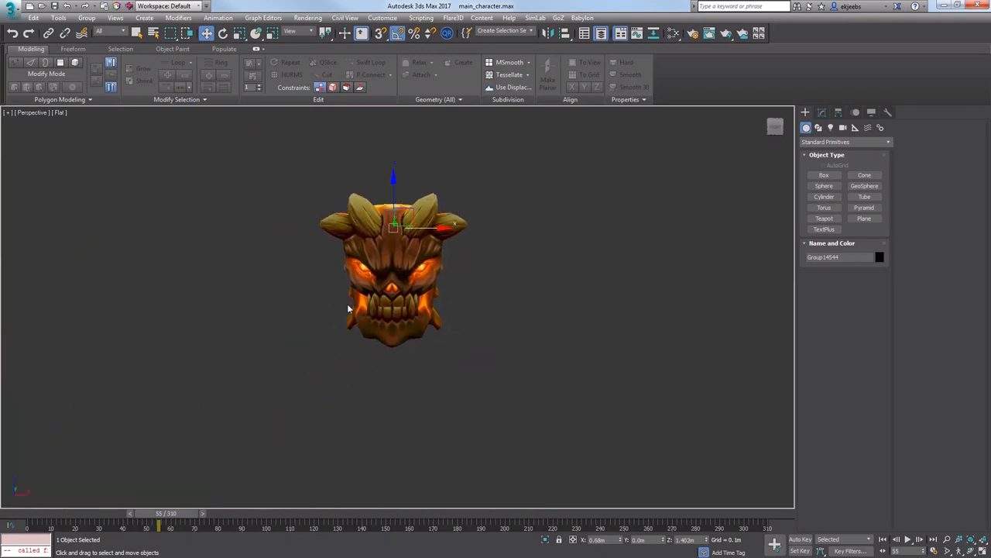
Zoom in and pan the Perspective view onto the horned wooden demon skull.
{"action": "scroll", "scroll_direction": "up", "scroll_amount": 3}
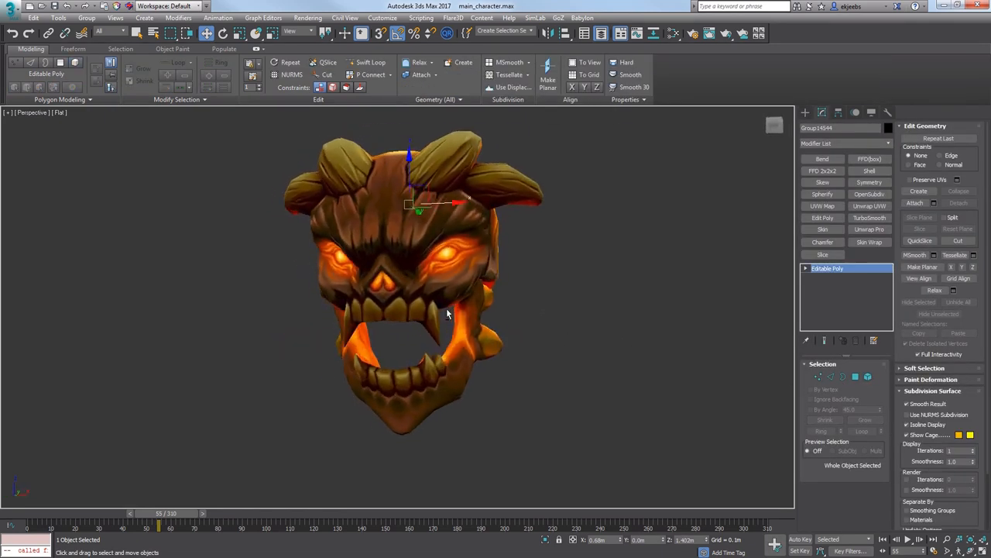
{"action": "left_click_drag", "start_coordinate": [446, 313], "coordinate": [369, 315]}
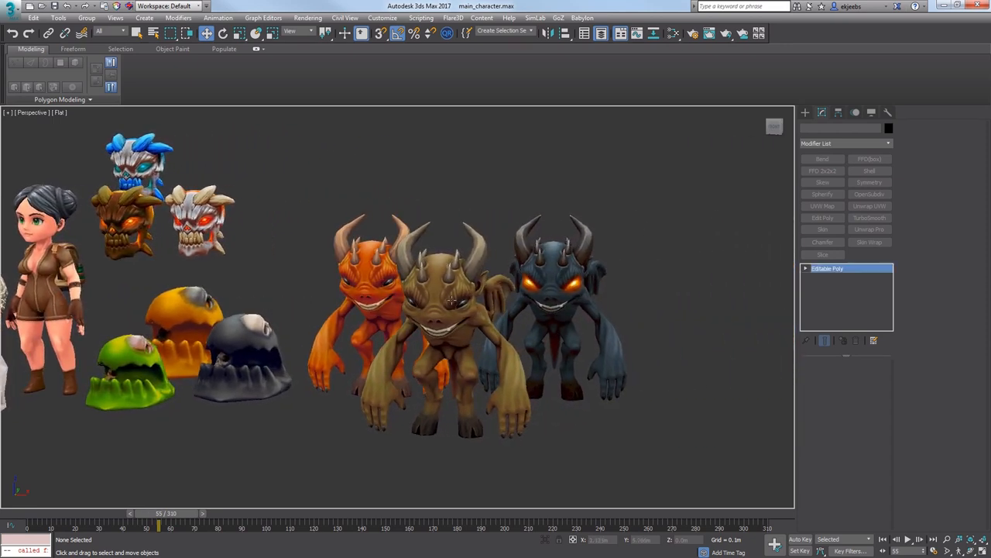
Deselect the demon skull by clicking empty space in the viewport.
{"action": "left_click", "coordinate": [449, 298]}
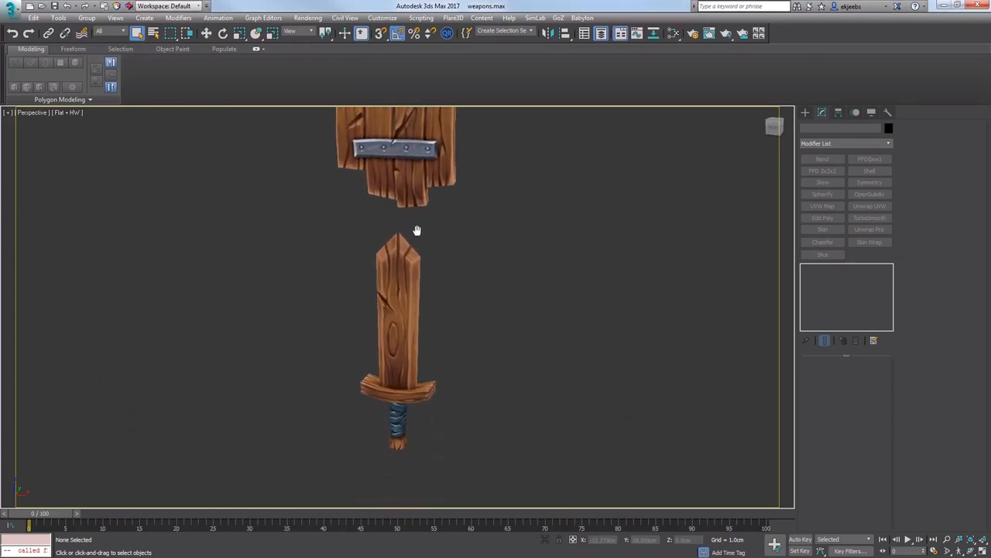
Pan the weapons.max view across to the wooden sword and shield.
{"action": "left_click_drag", "start_coordinate": [416, 230], "coordinate": [318, 250]}
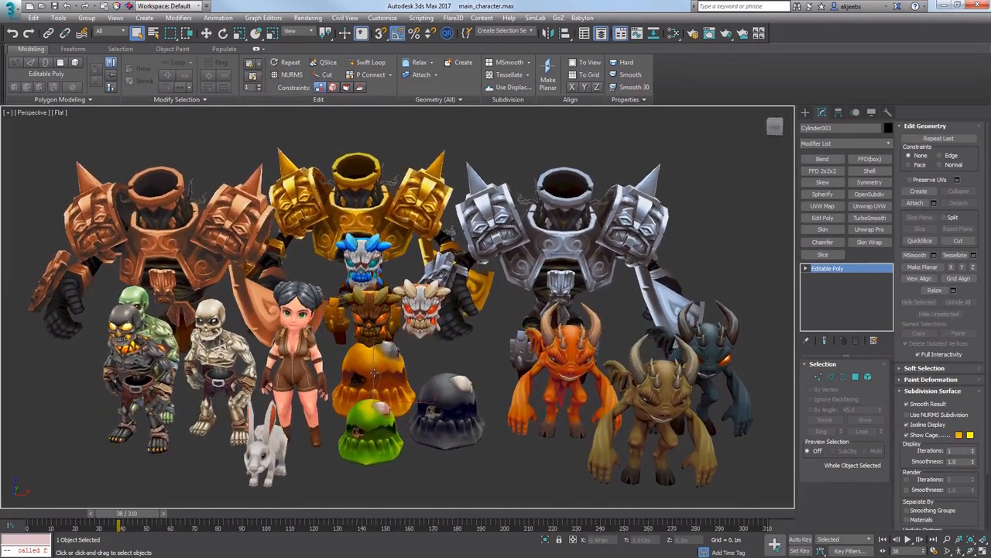
Clear the selection so the full golem, skeleton, slime, skull and imp lineup shows unselected.
{"action": "left_click", "coordinate": [386, 486]}
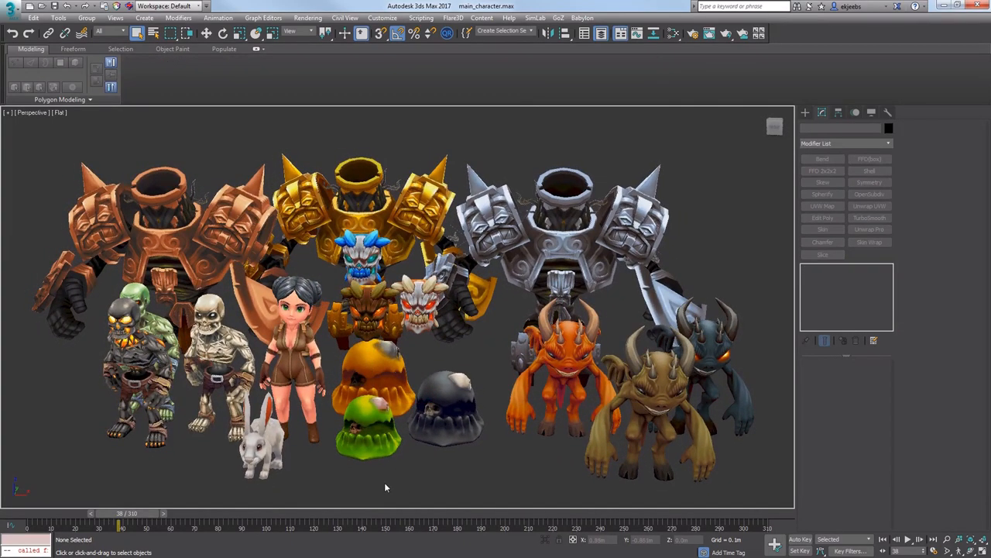